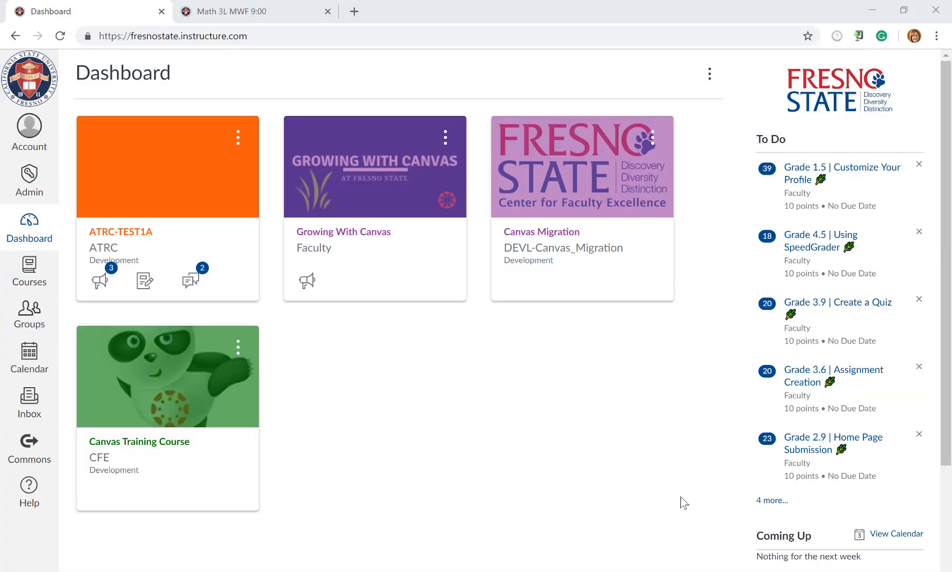
pyautogui.moveTo(633, 486)
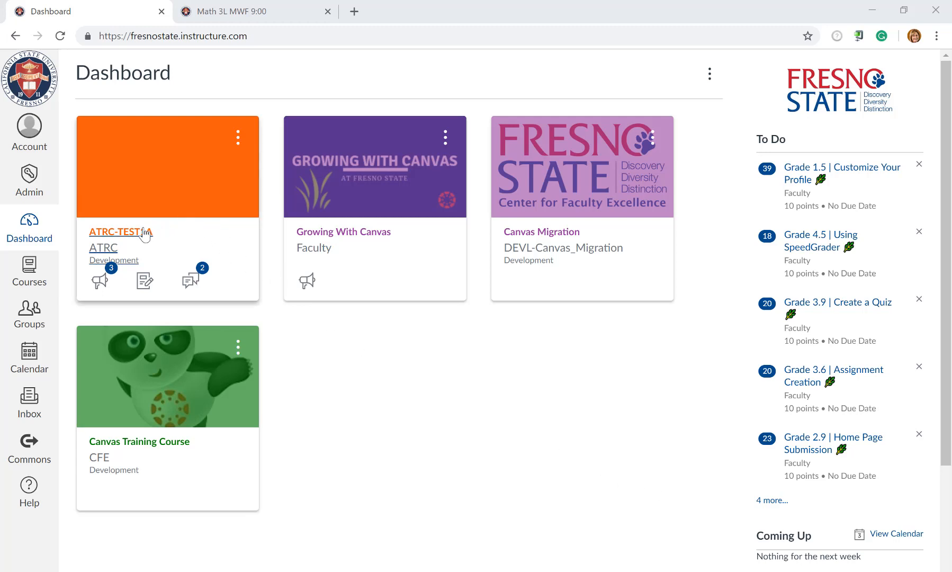
# Open the ATRC-TEST1A course and launch the ALEKS HE Math module item
pyautogui.click(116, 231)
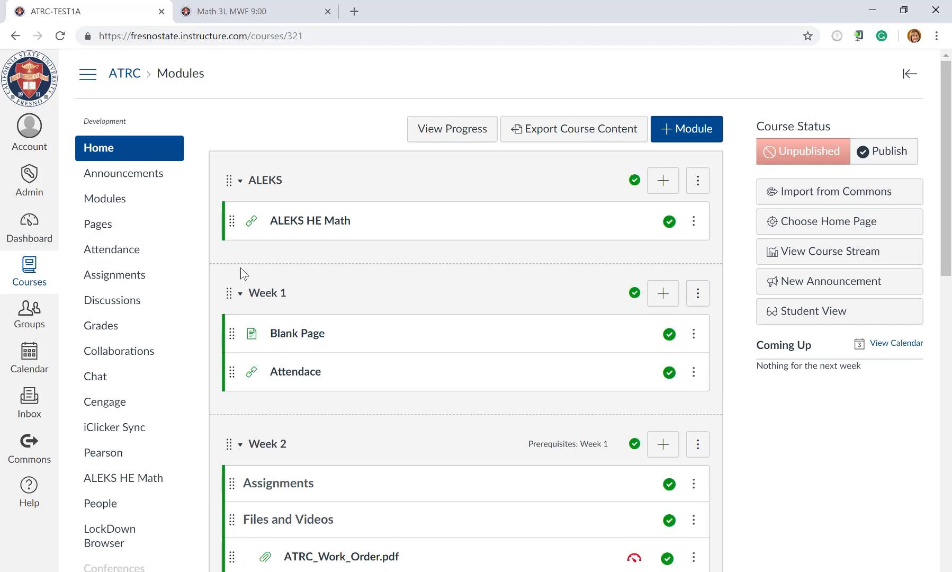
pyautogui.click(310, 220)
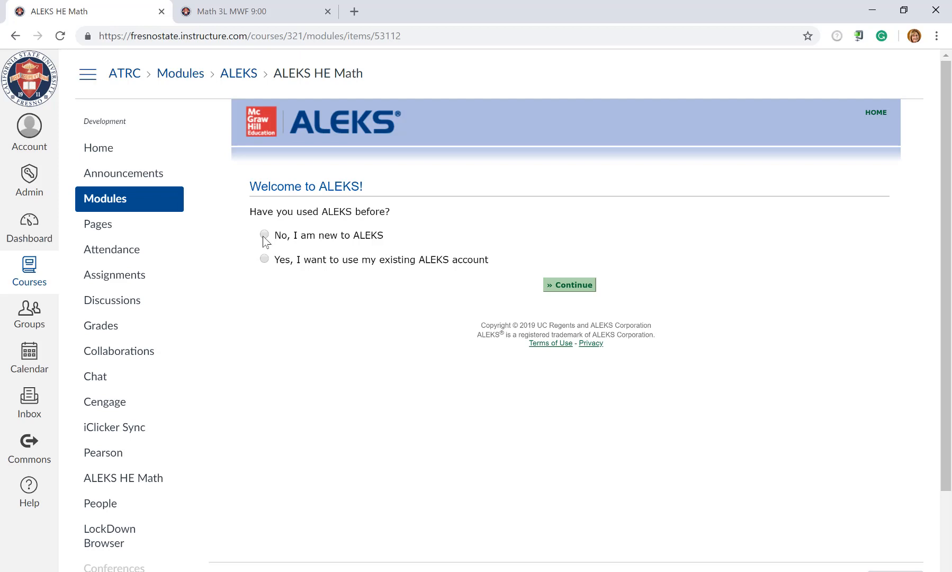
# Choose 'No, I am new to ALEKS' and continue to Personal Information
pyautogui.click(264, 235)
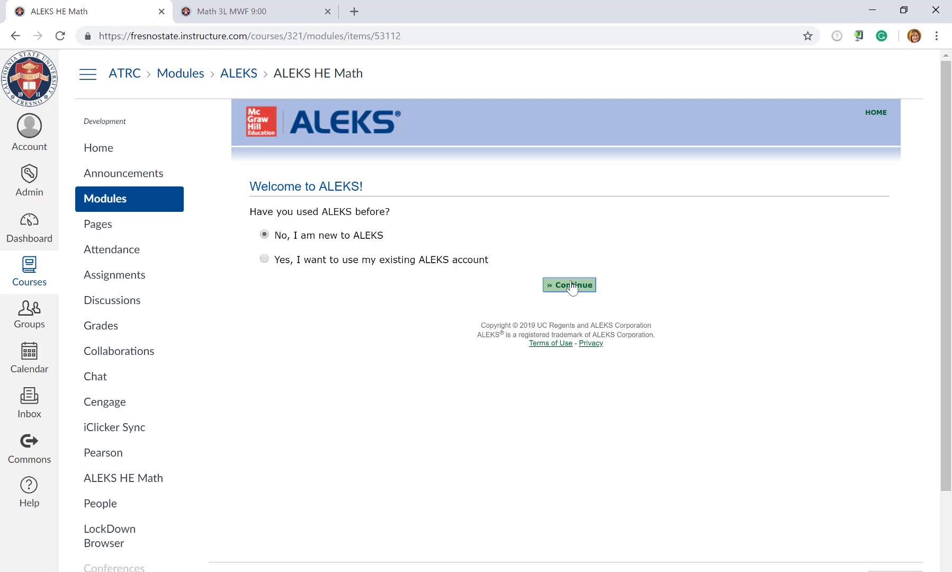
pyautogui.click(569, 285)
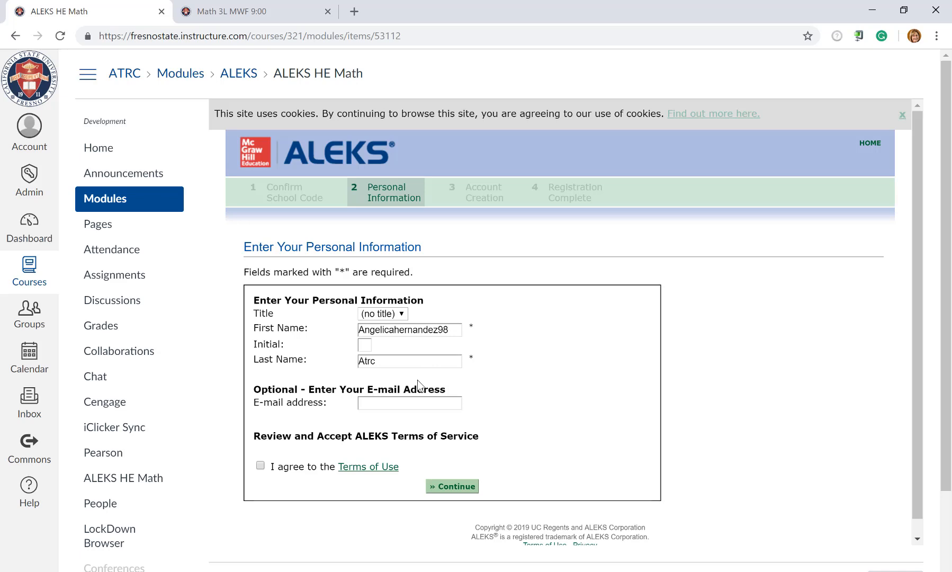
pyautogui.click(410, 403)
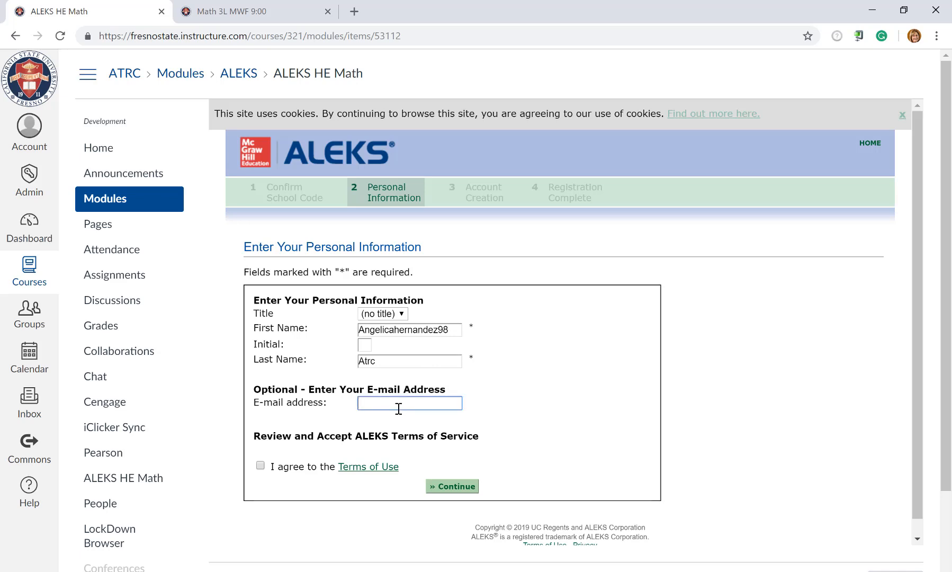
pyautogui.write('angelicahernandez98@m')
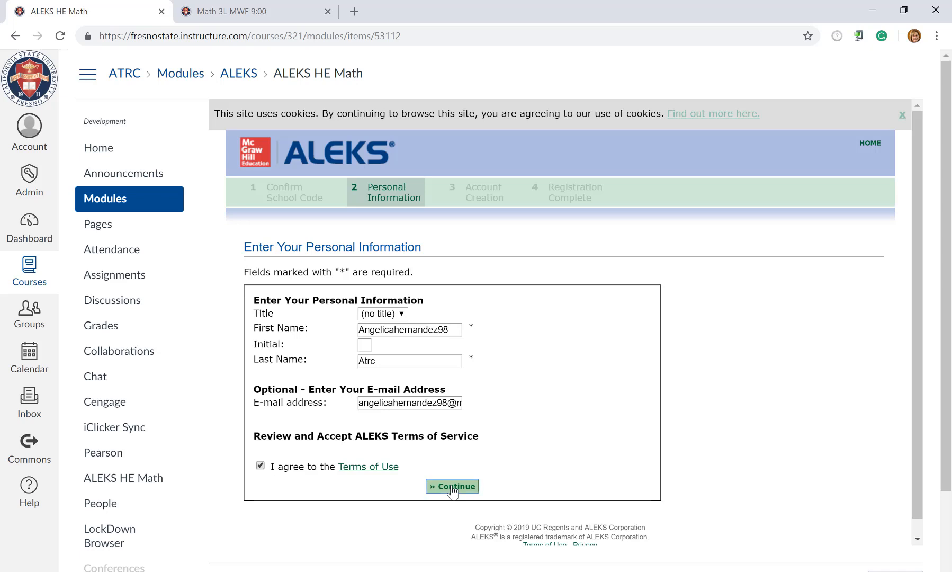
pyautogui.click(452, 486)
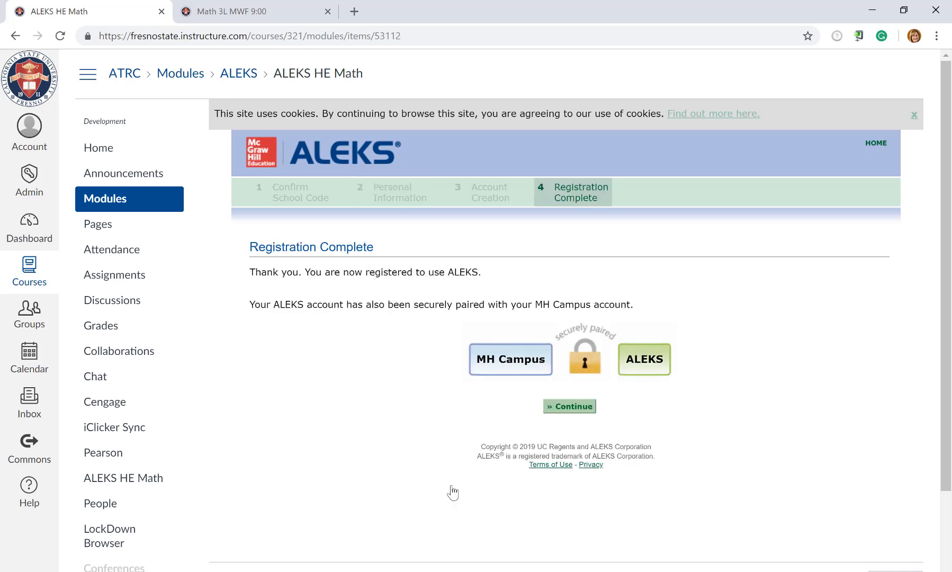